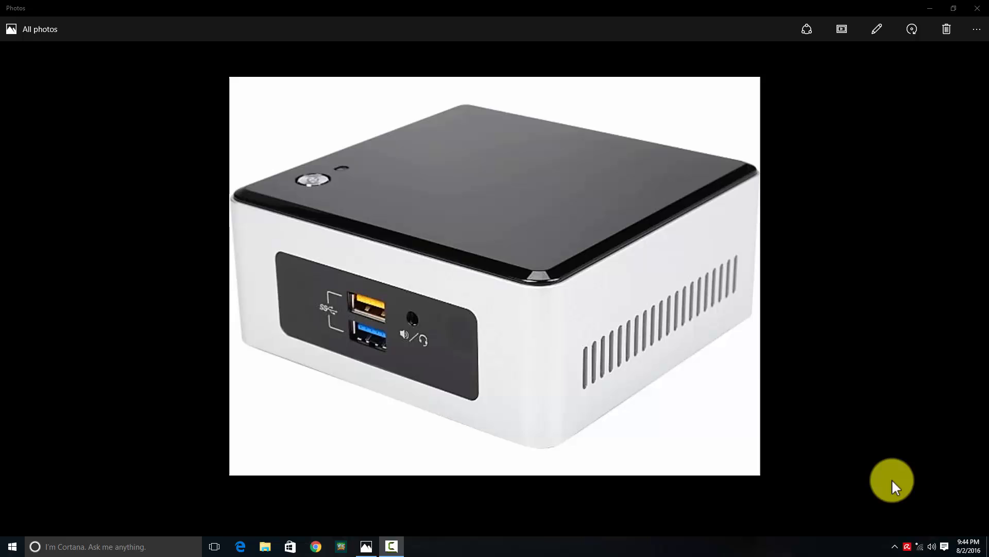
{"action": "mouse_move", "coordinate": [886, 309]}
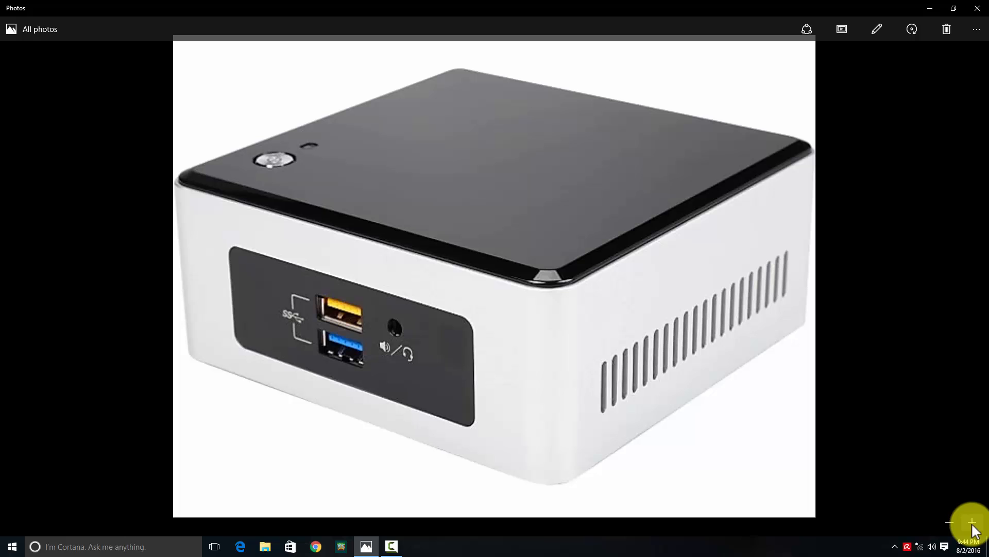
Zoom in on the Intel NUC product render in Photos
{"action": "left_click", "coordinate": [950, 522]}
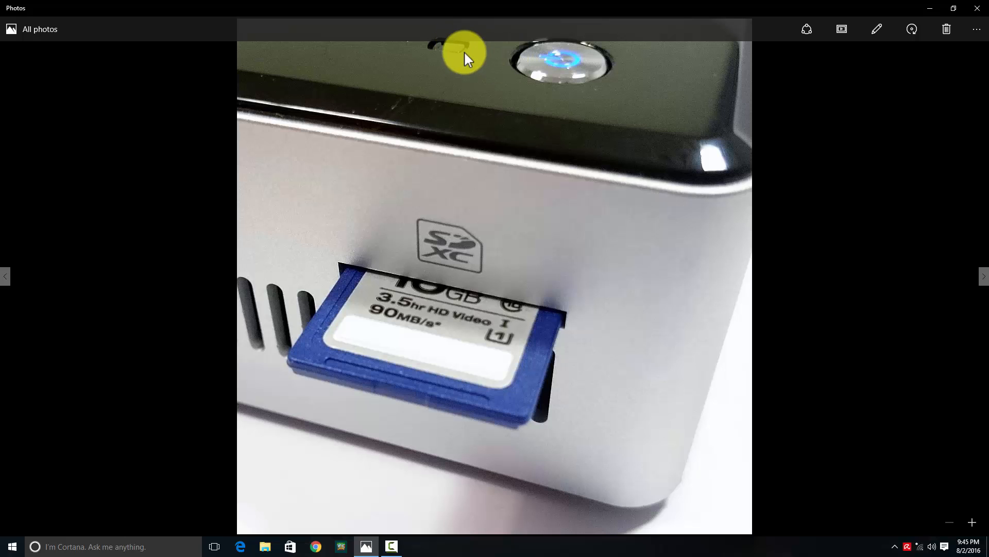
{"action": "mouse_move", "coordinate": [461, 67]}
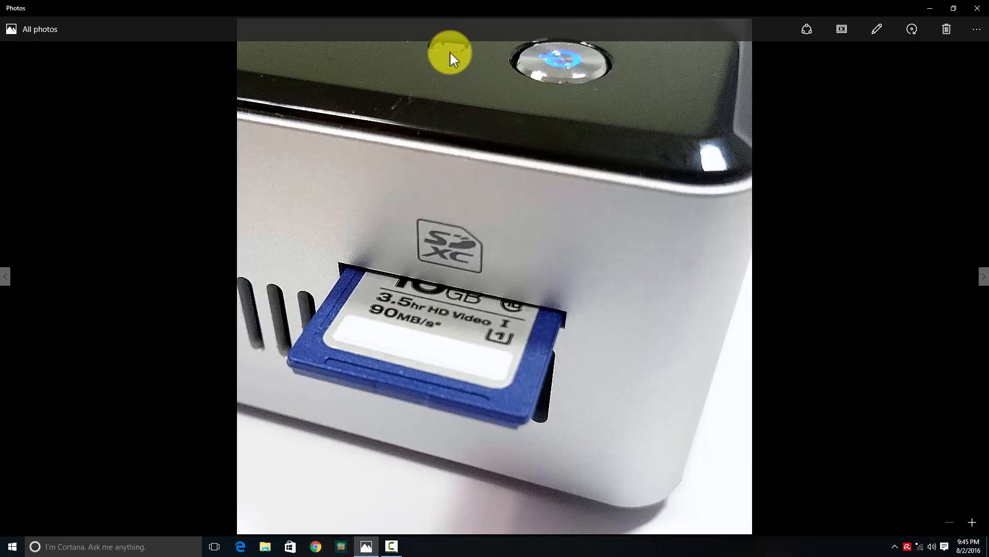
{"action": "mouse_move", "coordinate": [504, 91]}
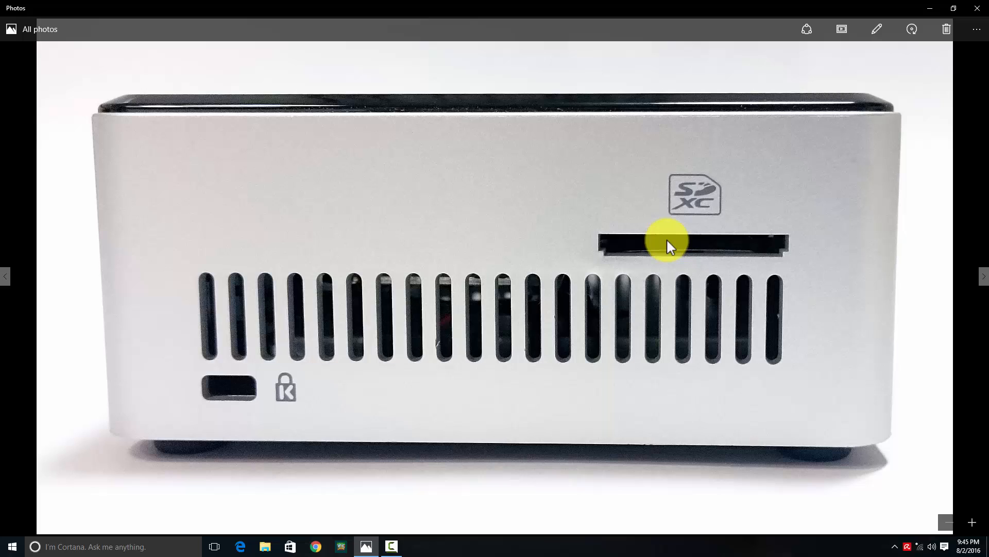
{"action": "mouse_move", "coordinate": [603, 260]}
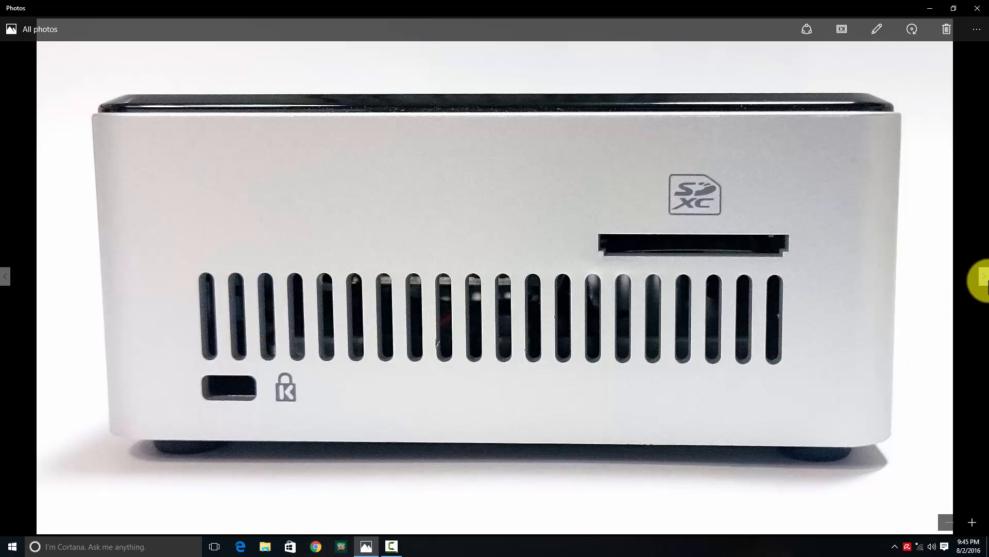
Advance to the angled photo of the NUC's glossy black top and front ports
{"action": "left_click", "coordinate": [984, 276]}
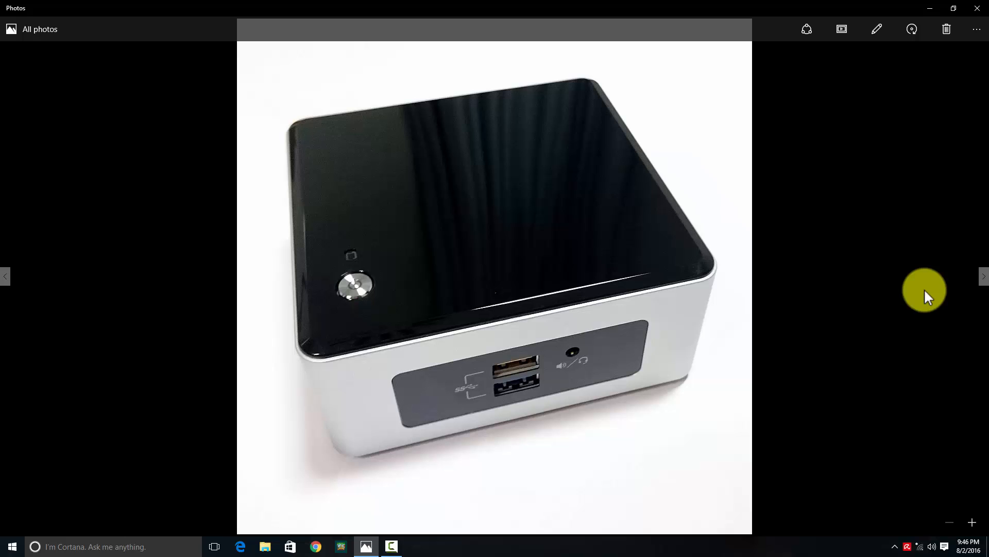
Advance to the rear-panel photo, then click at the screen's left edge
{"action": "left_click", "coordinate": [983, 276]}
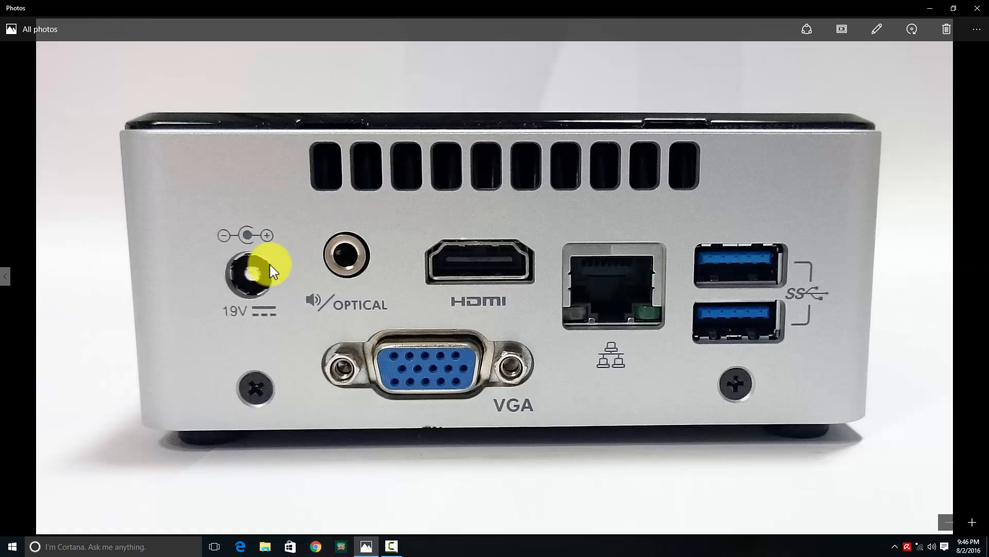
{"action": "mouse_move", "coordinate": [267, 293]}
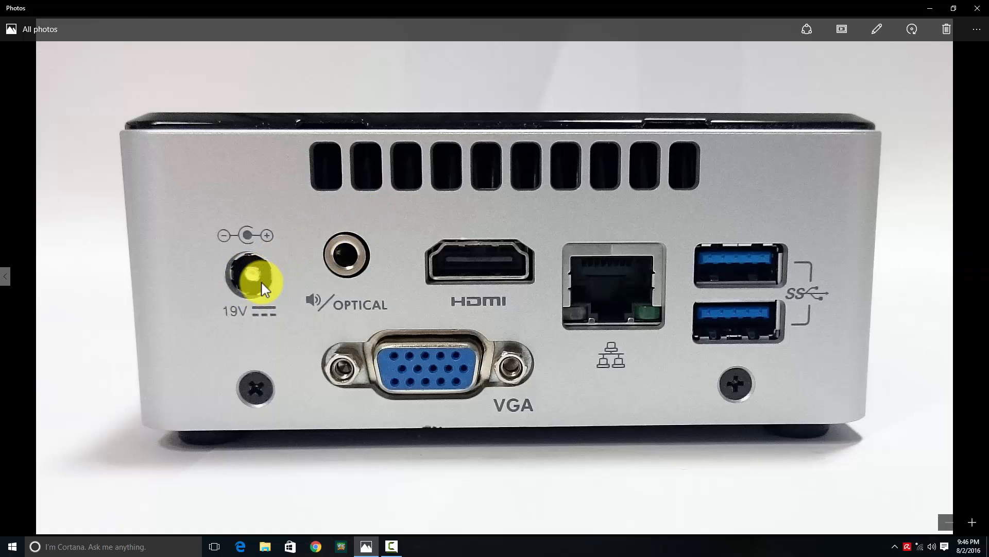
{"action": "mouse_move", "coordinate": [246, 292]}
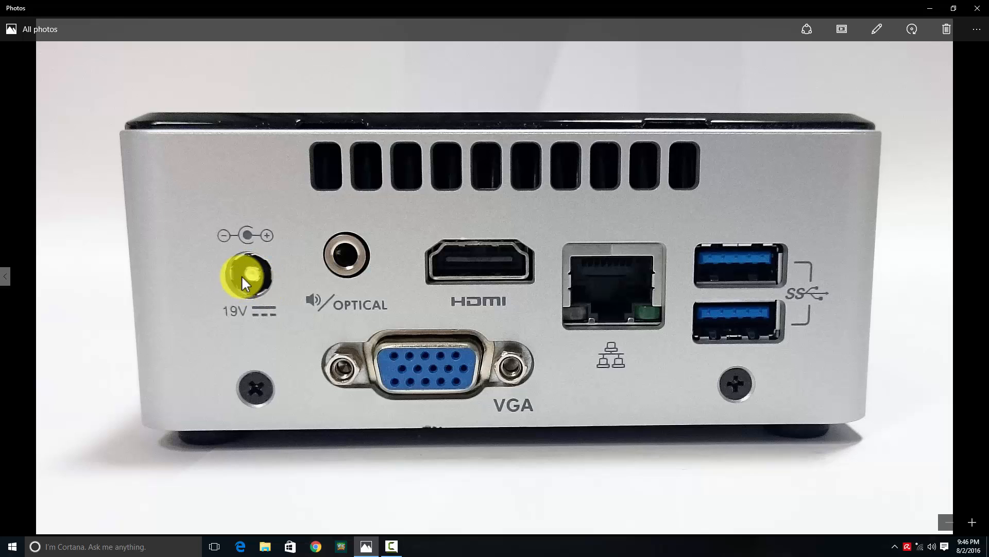
{"action": "mouse_move", "coordinate": [355, 273]}
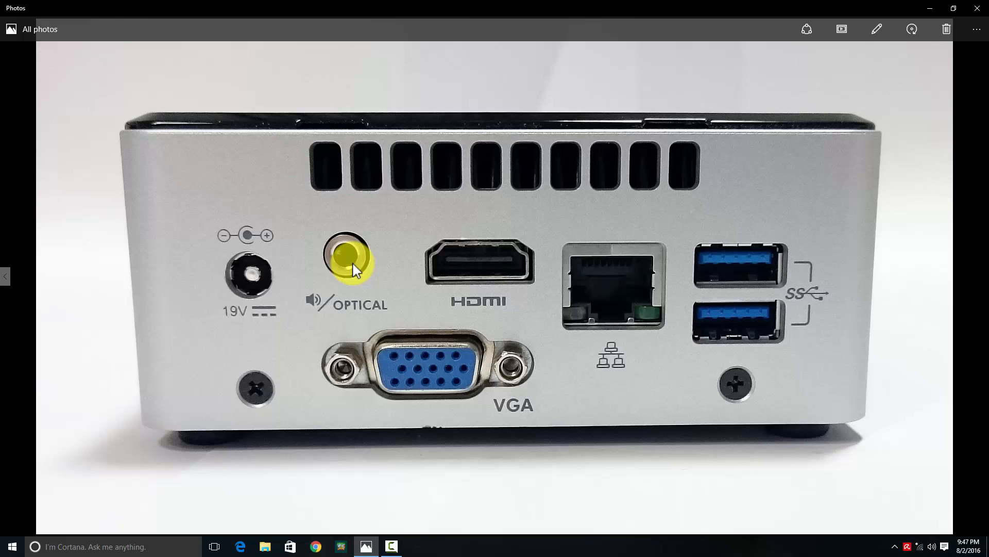
{"action": "mouse_move", "coordinate": [422, 367]}
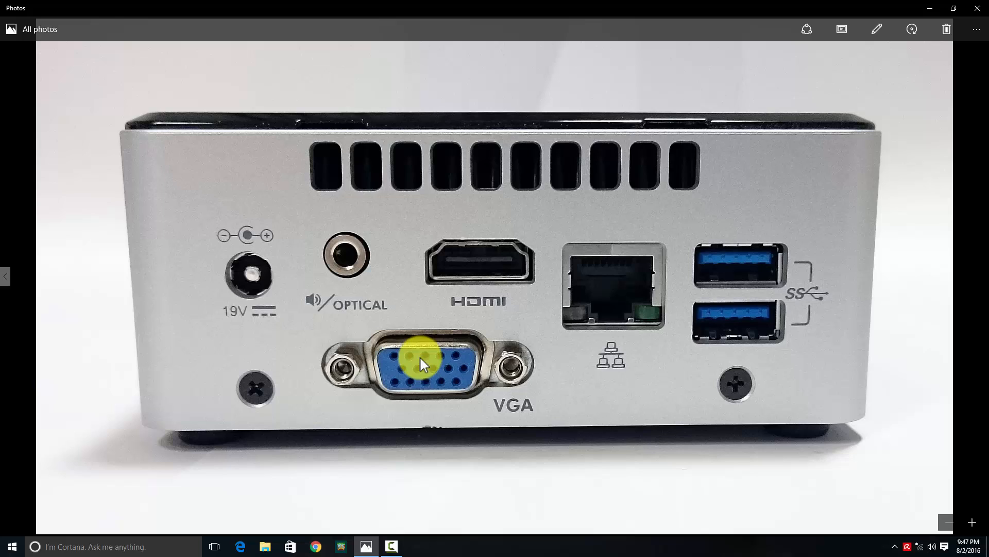
{"action": "mouse_move", "coordinate": [482, 269]}
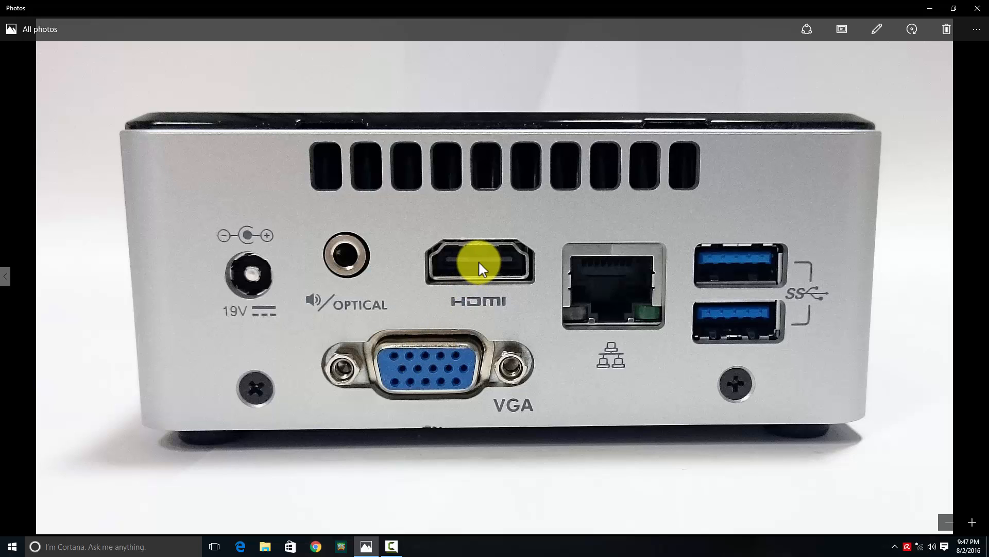
{"action": "mouse_move", "coordinate": [616, 287]}
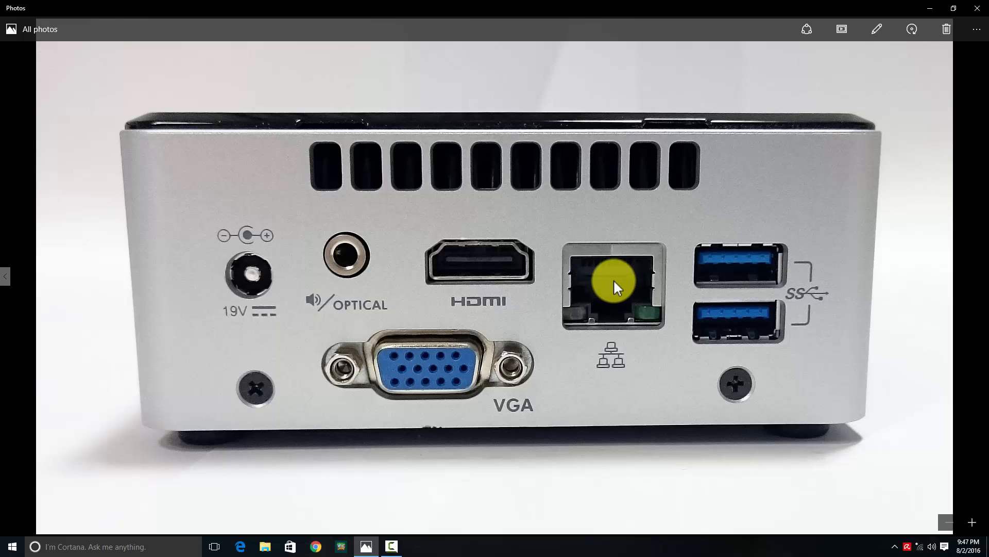
{"action": "mouse_move", "coordinate": [717, 267]}
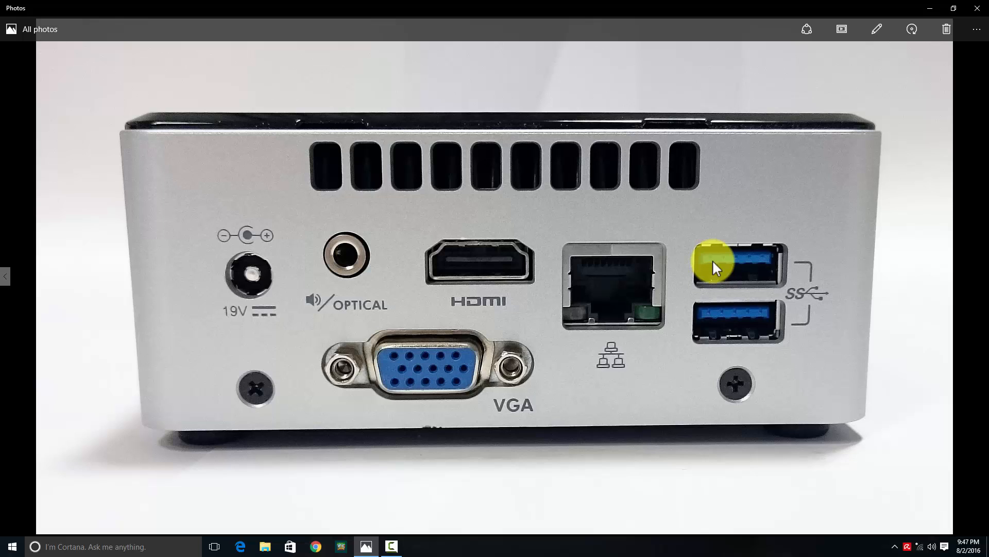
{"action": "left_click", "coordinate": [7, 276]}
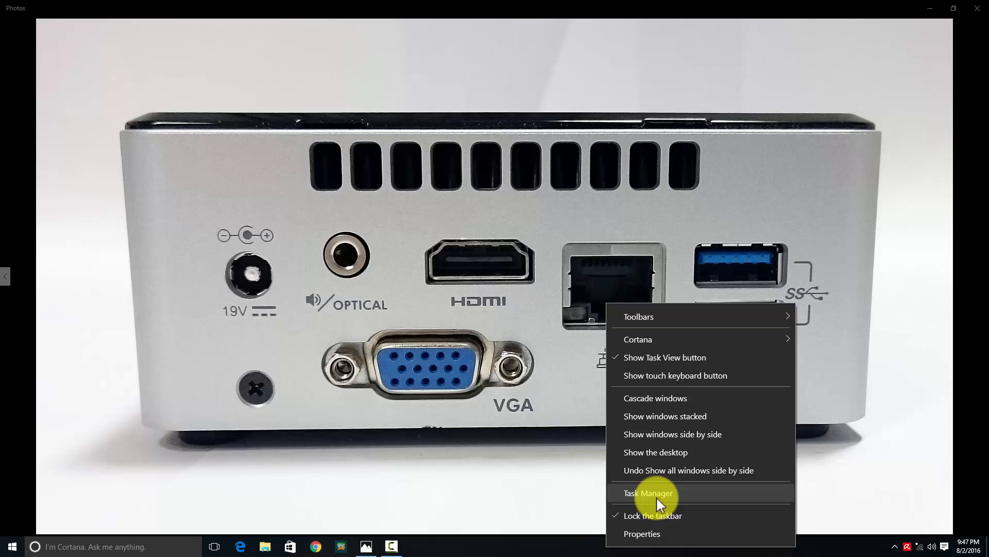
Open Task Manager and cycle through its tabs, ending on the Startup programs list
{"action": "left_click", "coordinate": [649, 493]}
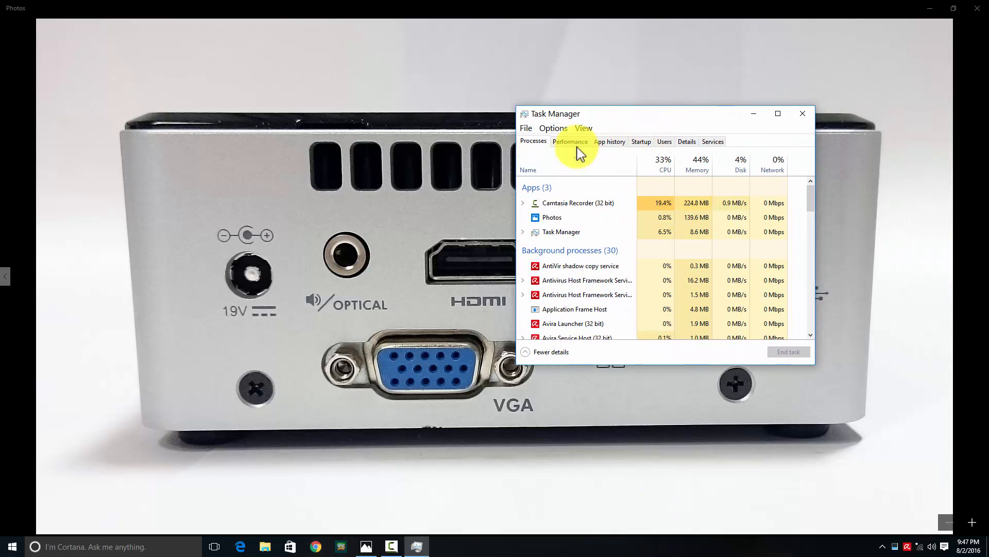
{"action": "left_click", "coordinate": [570, 141]}
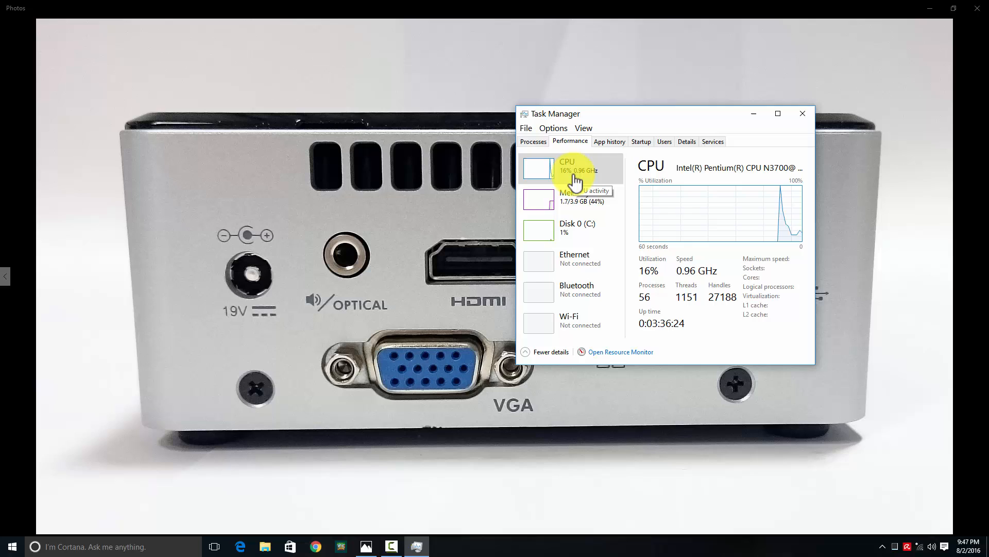
{"action": "mouse_move", "coordinate": [606, 214]}
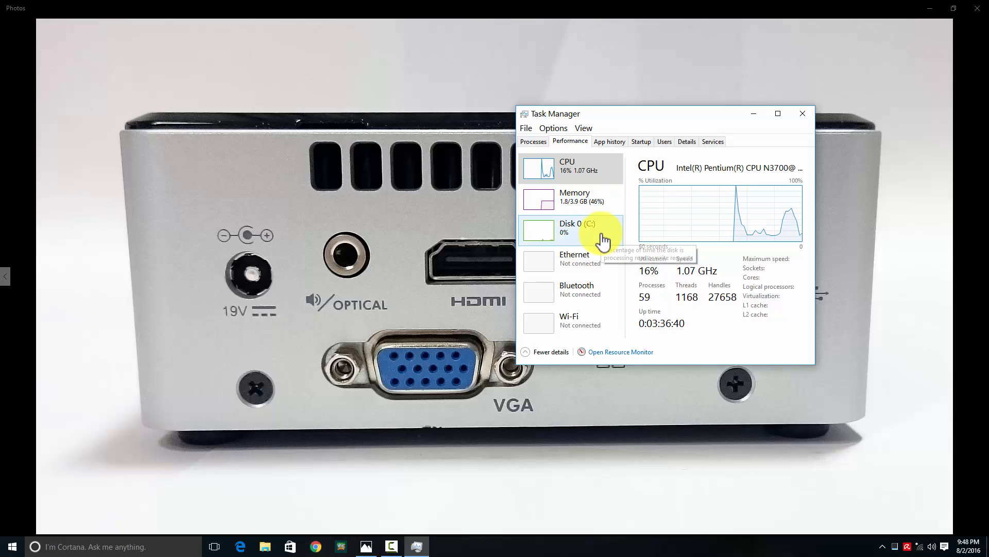
{"action": "mouse_move", "coordinate": [576, 263]}
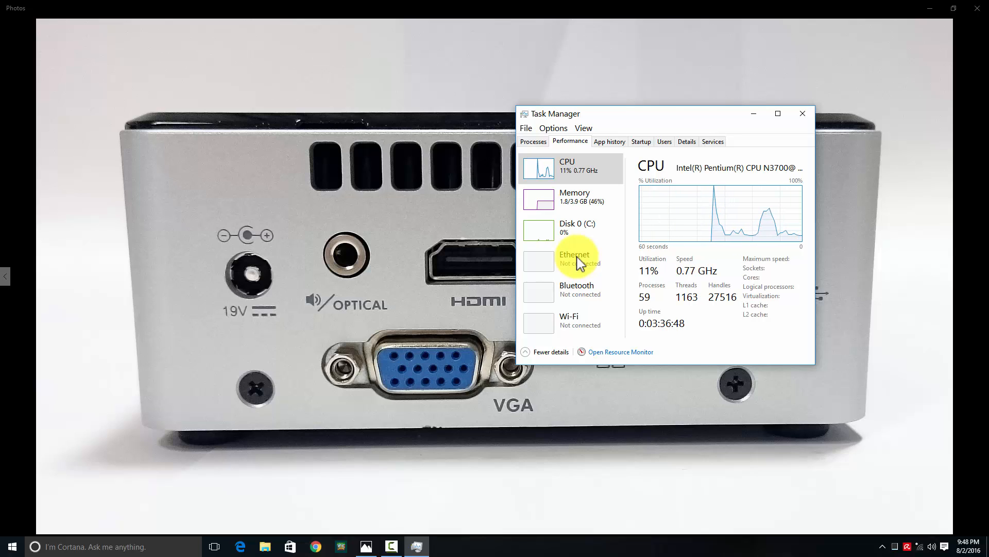
{"action": "mouse_move", "coordinate": [608, 260]}
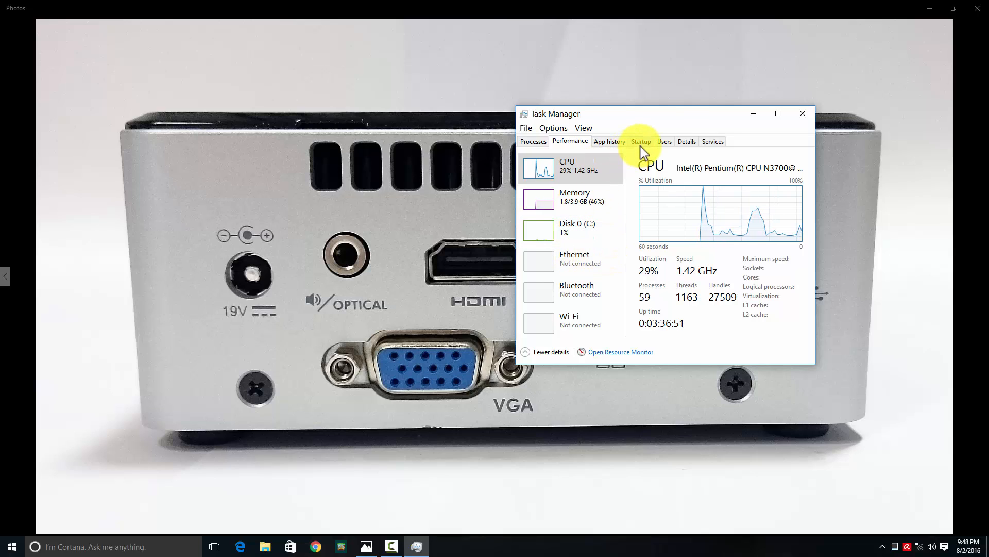
{"action": "left_click", "coordinate": [641, 141]}
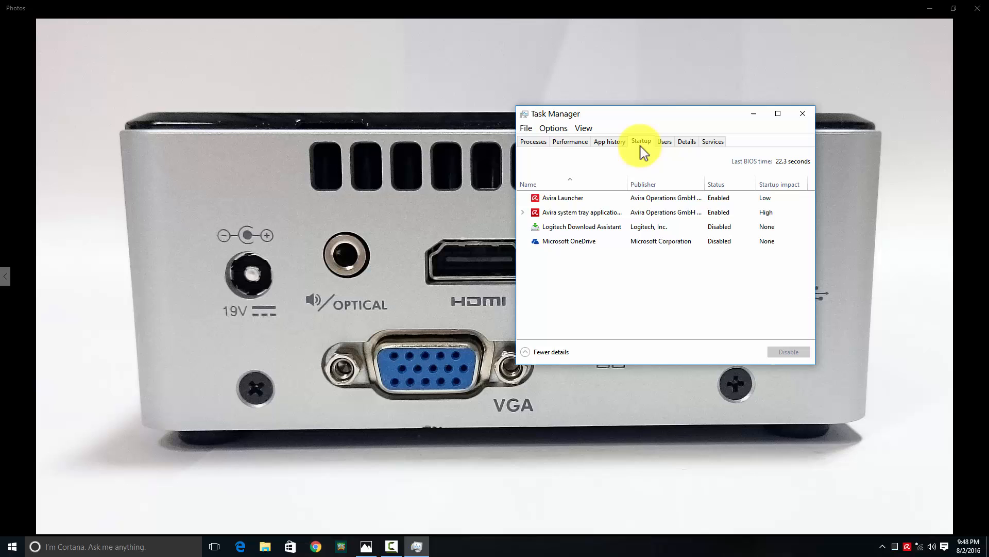
{"action": "left_click", "coordinate": [664, 142]}
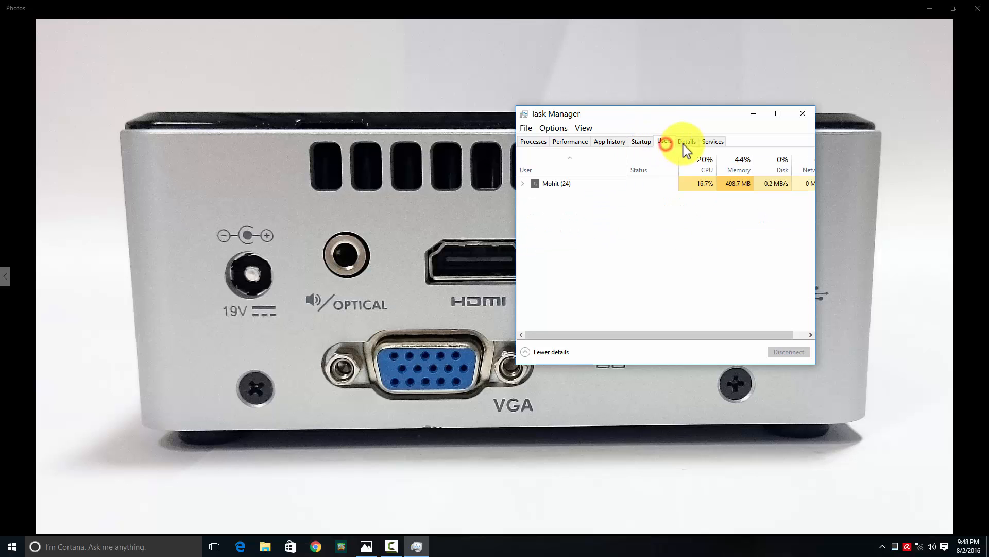
{"action": "left_click", "coordinate": [712, 141]}
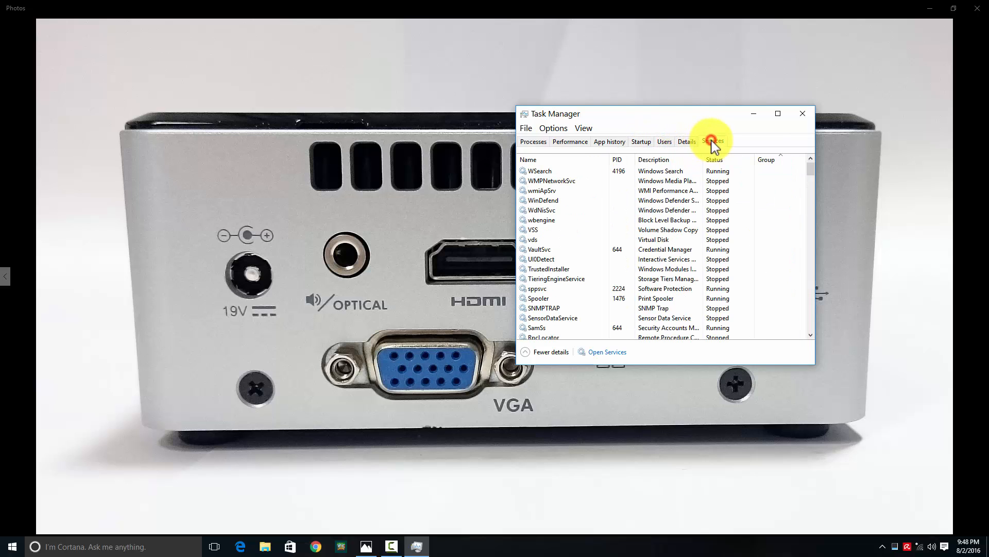
{"action": "left_click", "coordinate": [641, 141]}
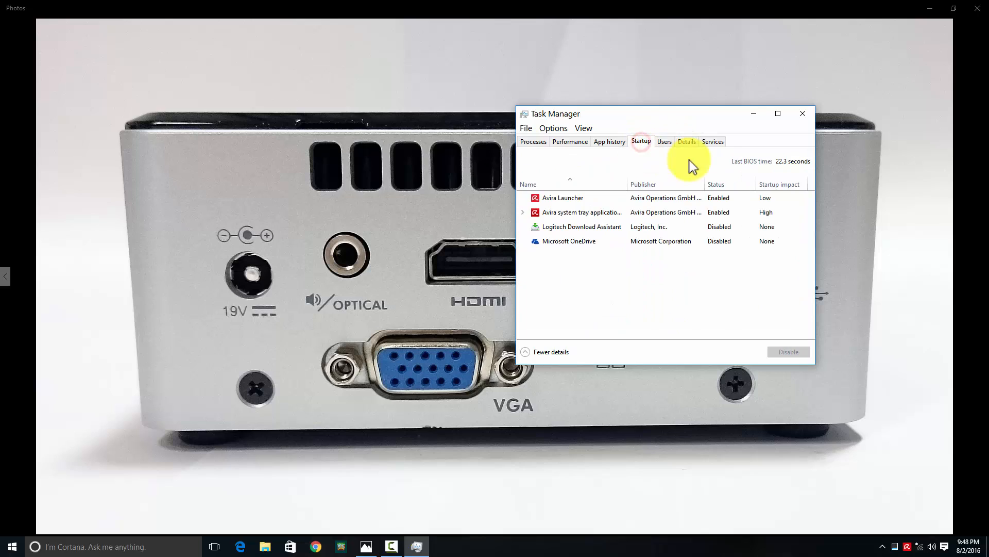
{"action": "mouse_move", "coordinate": [791, 174]}
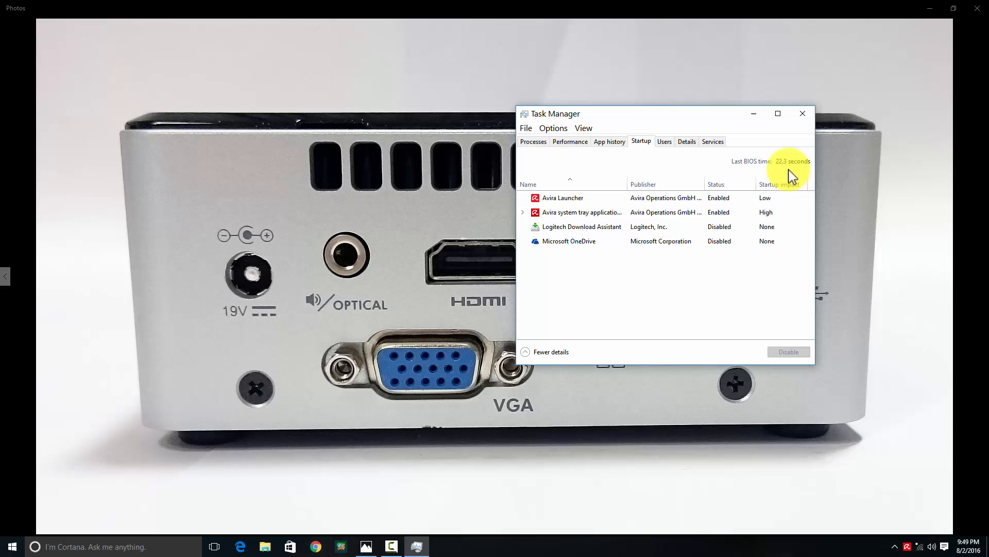
Visit App history and Processes, then view the Pentium N3700 CPU performance graph
{"action": "left_click", "coordinate": [609, 141]}
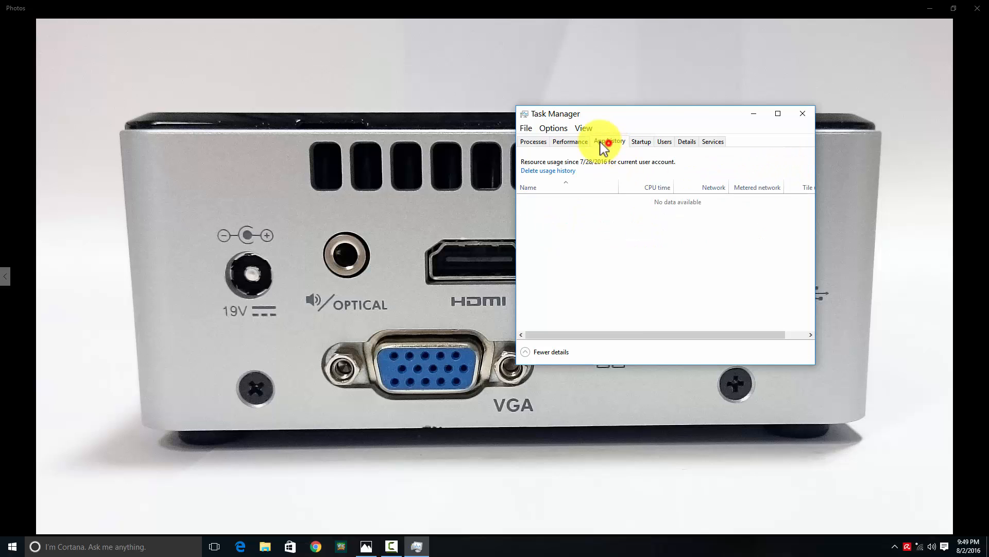
{"action": "left_click", "coordinate": [533, 141]}
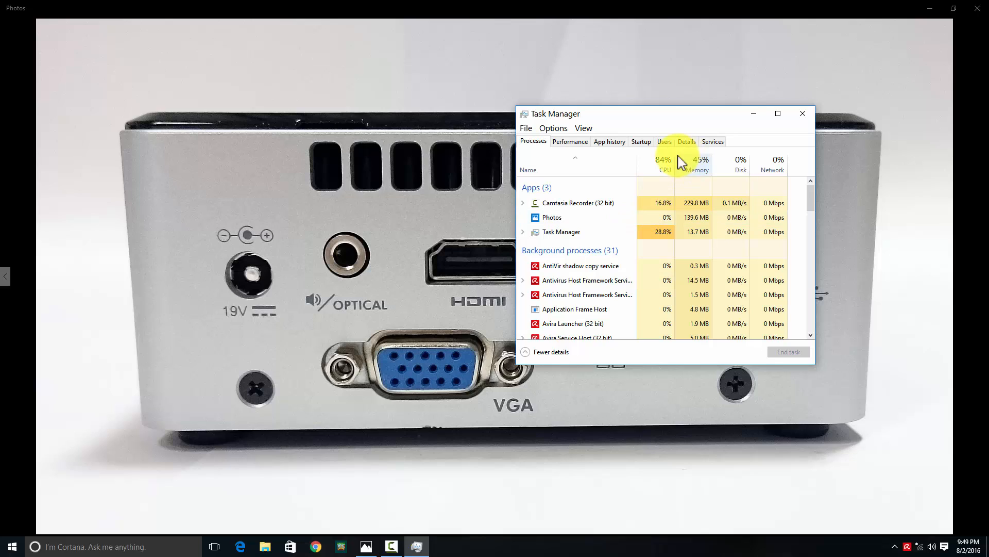
{"action": "mouse_move", "coordinate": [668, 174]}
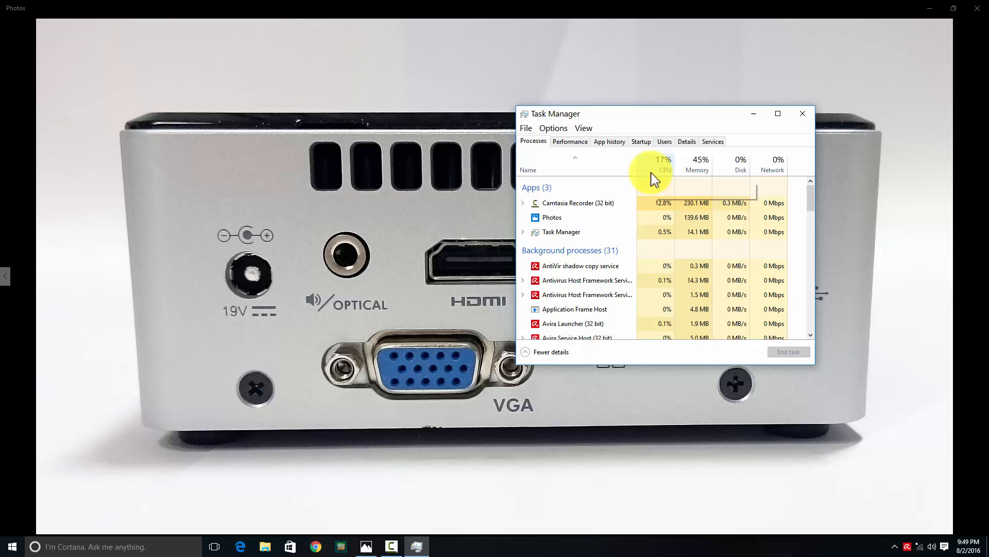
{"action": "left_click", "coordinate": [570, 141]}
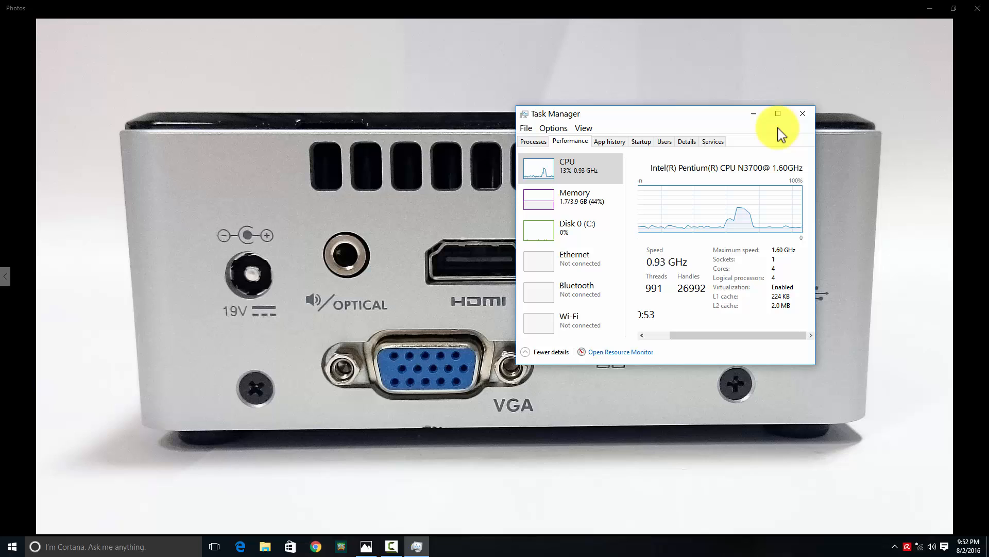
{"action": "mouse_move", "coordinate": [802, 113]}
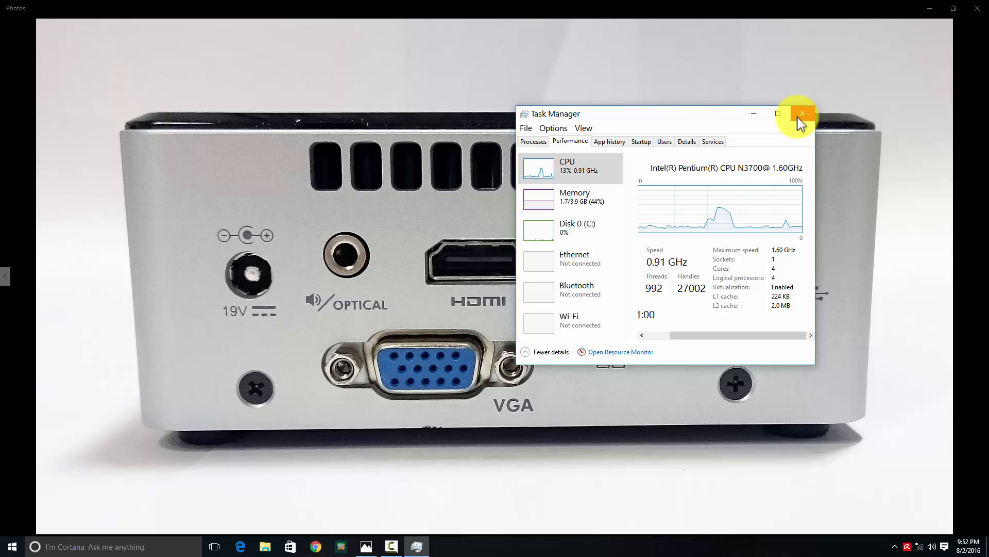
{"action": "mouse_move", "coordinate": [756, 116]}
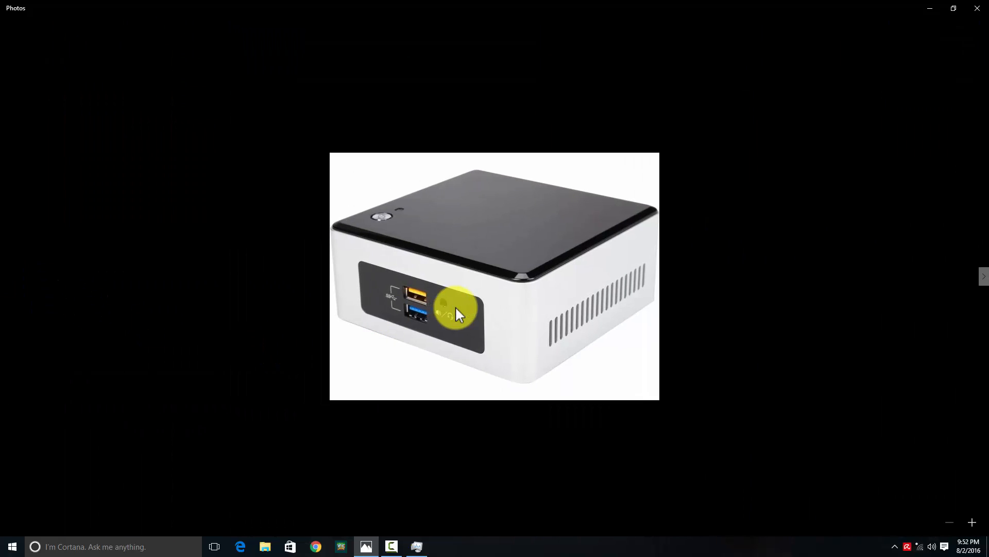
{"action": "mouse_move", "coordinate": [471, 320]}
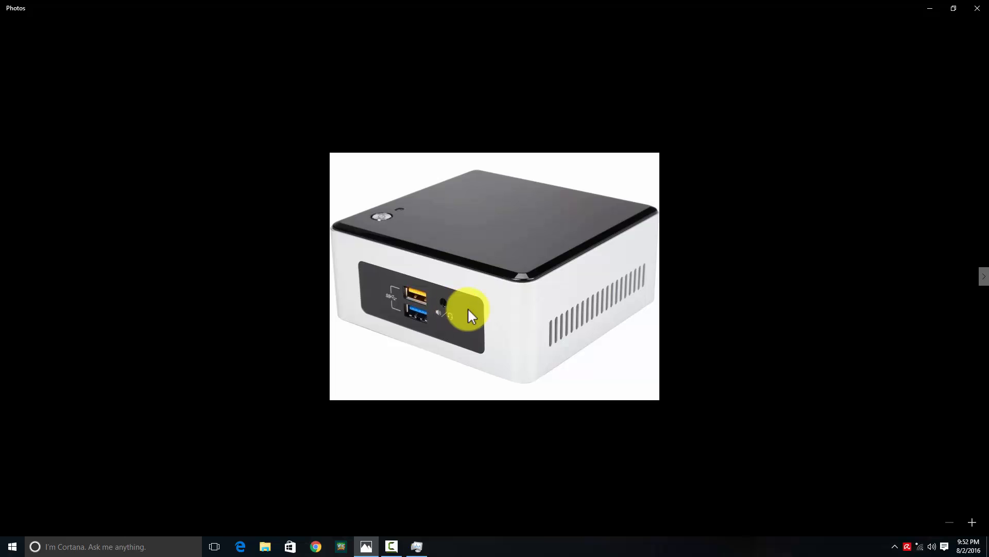
Page forward two NUC photos to the angled top-and-front view
{"action": "left_click", "coordinate": [985, 276]}
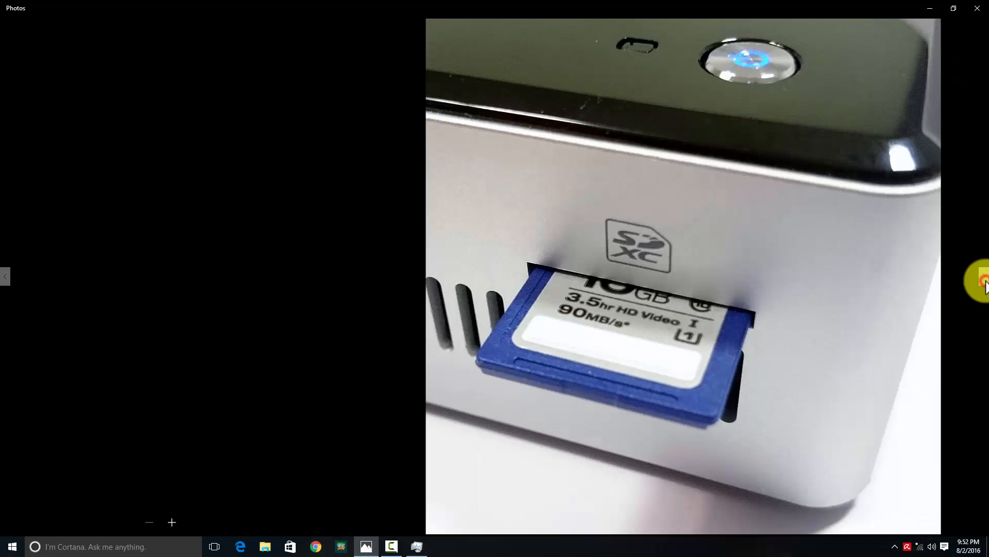
{"action": "left_click", "coordinate": [981, 275]}
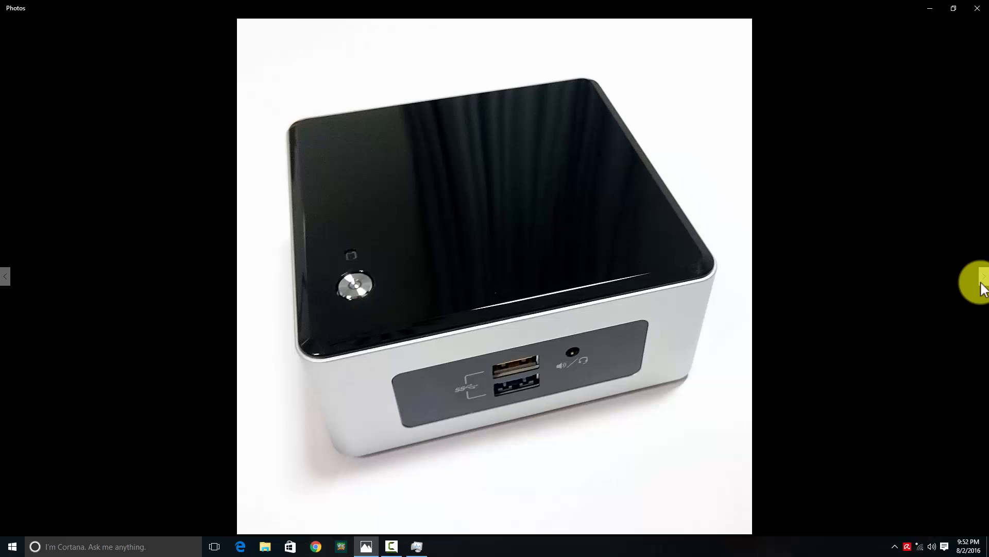
{"action": "mouse_move", "coordinate": [467, 393]}
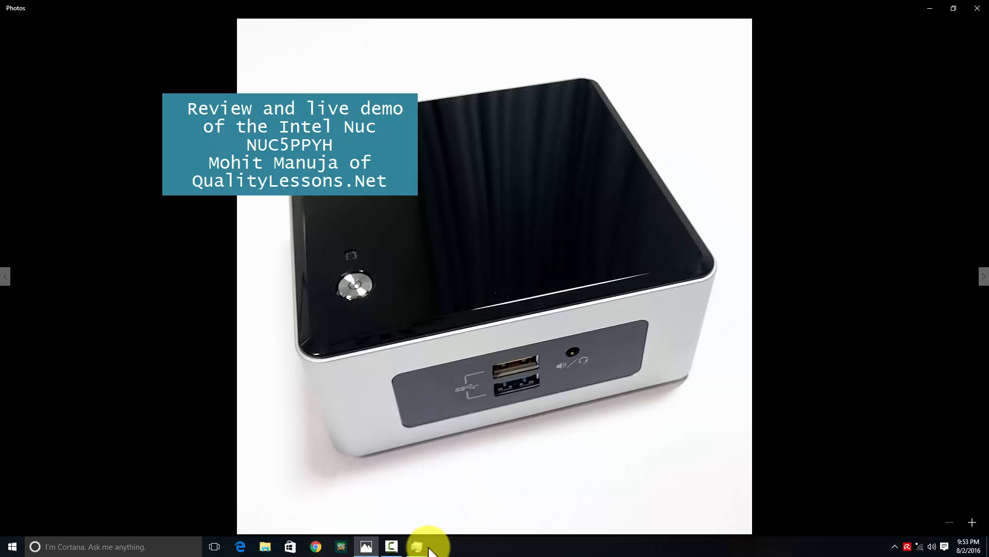
Restore Task Manager and list running processes like Camtasia Recorder and Photos
{"action": "left_click", "coordinate": [426, 545]}
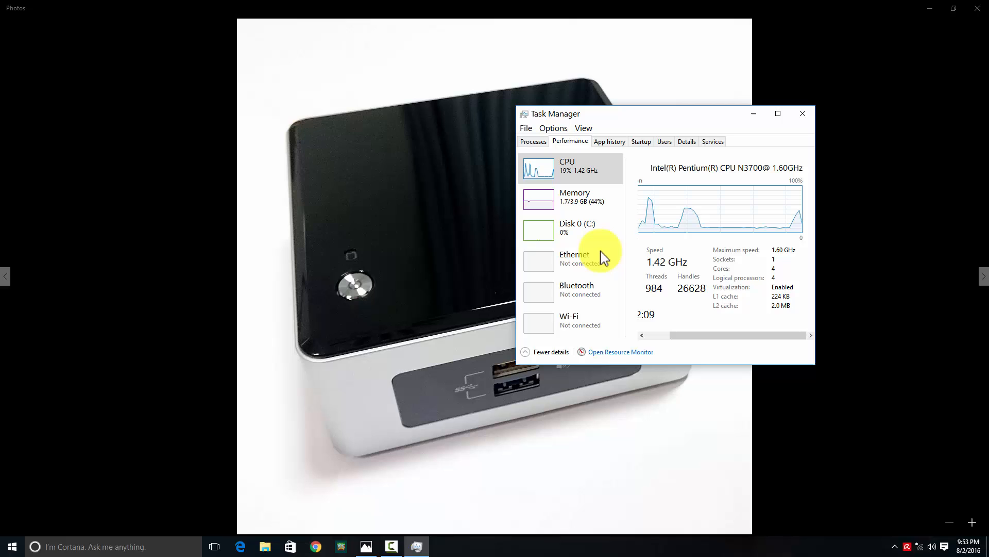
{"action": "left_click", "coordinate": [533, 141]}
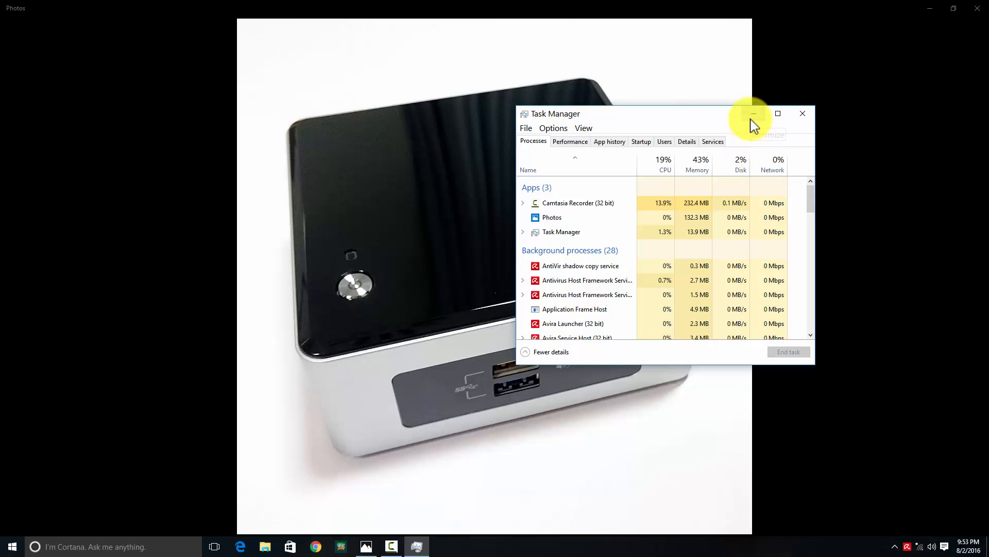
{"action": "mouse_move", "coordinate": [664, 175]}
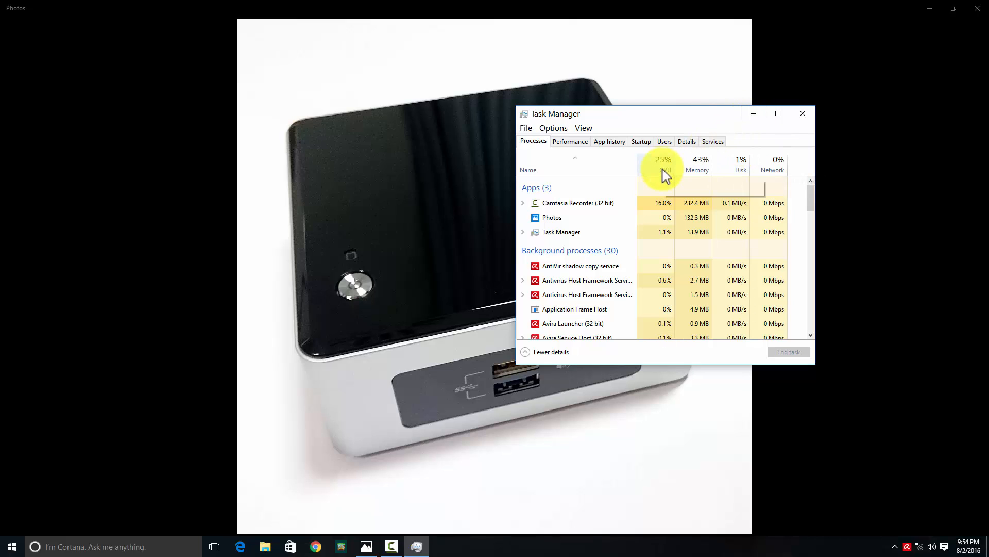
{"action": "mouse_move", "coordinate": [666, 175]}
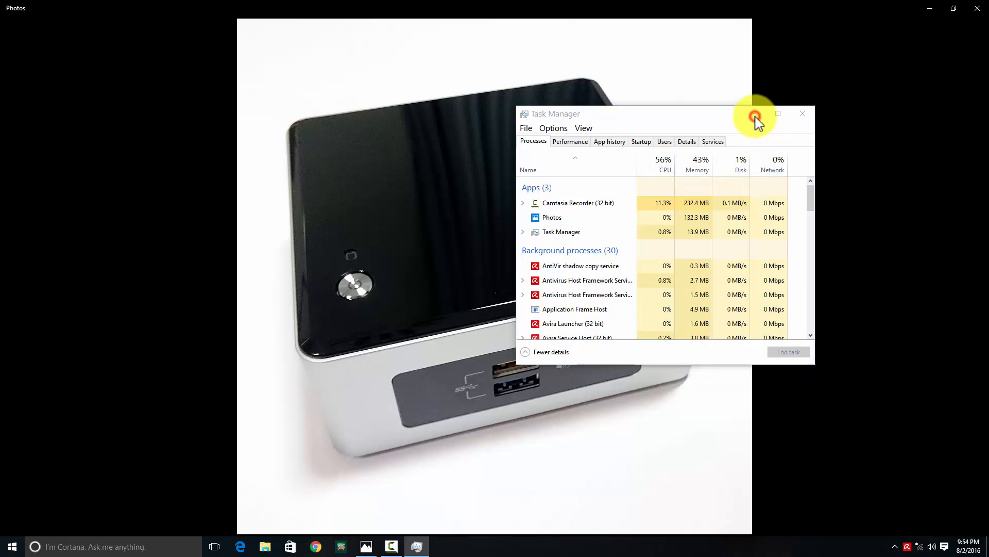
Hide Task Manager and advance to the rear-panel photo with HDMI, VGA and USB ports
{"action": "left_click", "coordinate": [803, 113]}
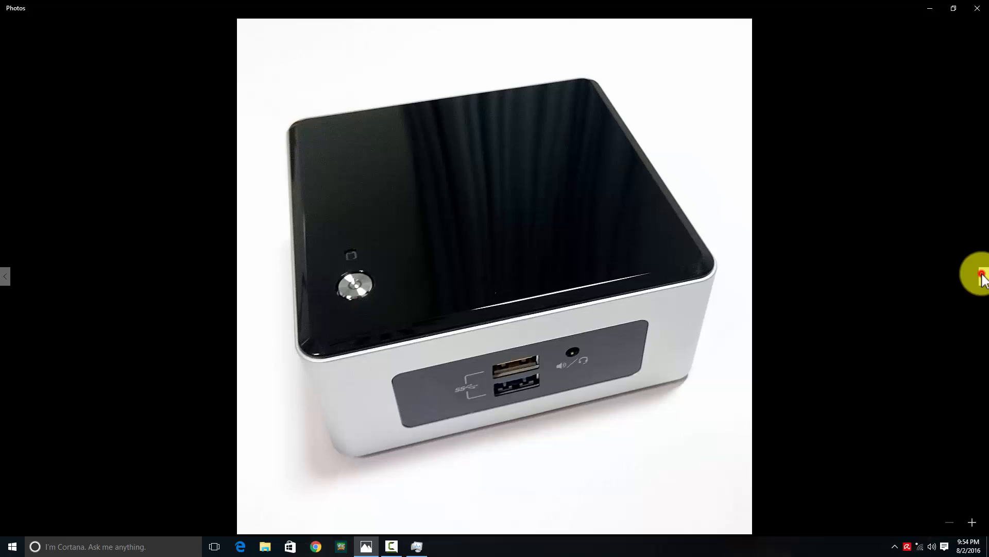
{"action": "left_click", "coordinate": [982, 276]}
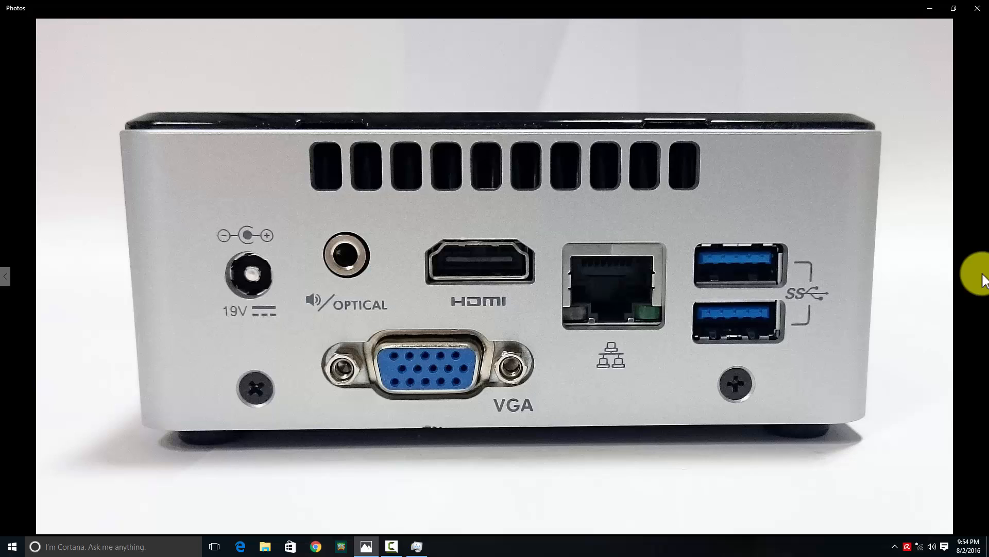
{"action": "mouse_move", "coordinate": [10, 280]}
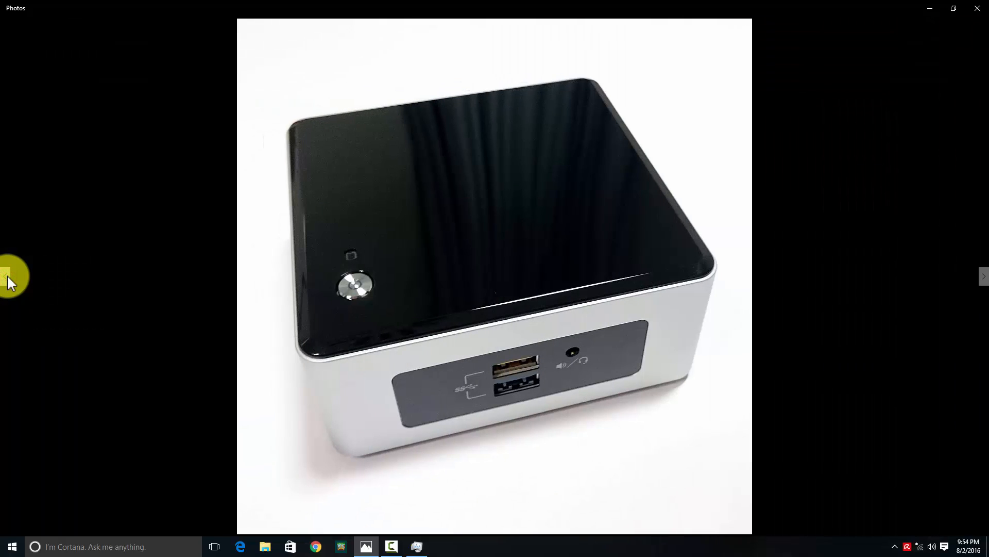
{"action": "left_click", "coordinate": [984, 276]}
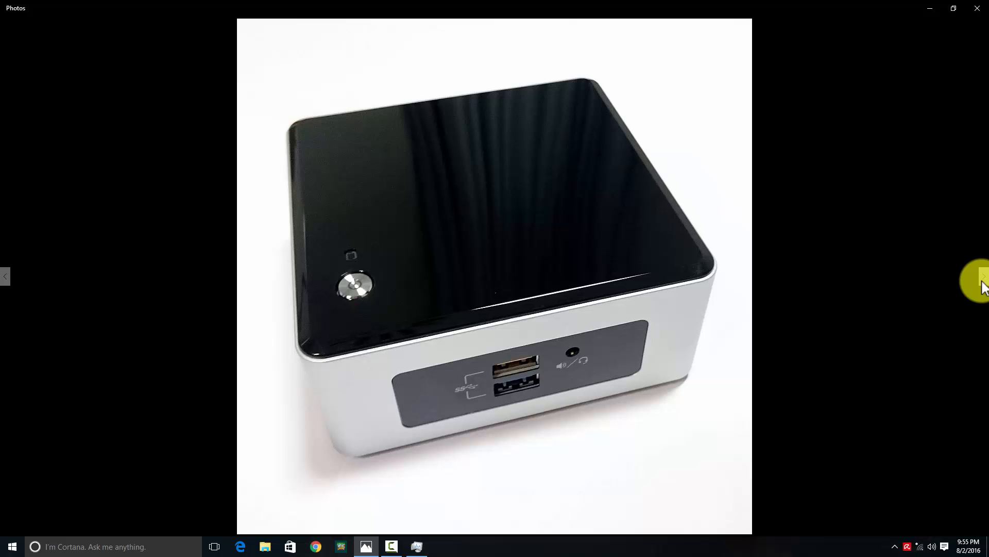
{"action": "mouse_move", "coordinate": [958, 296]}
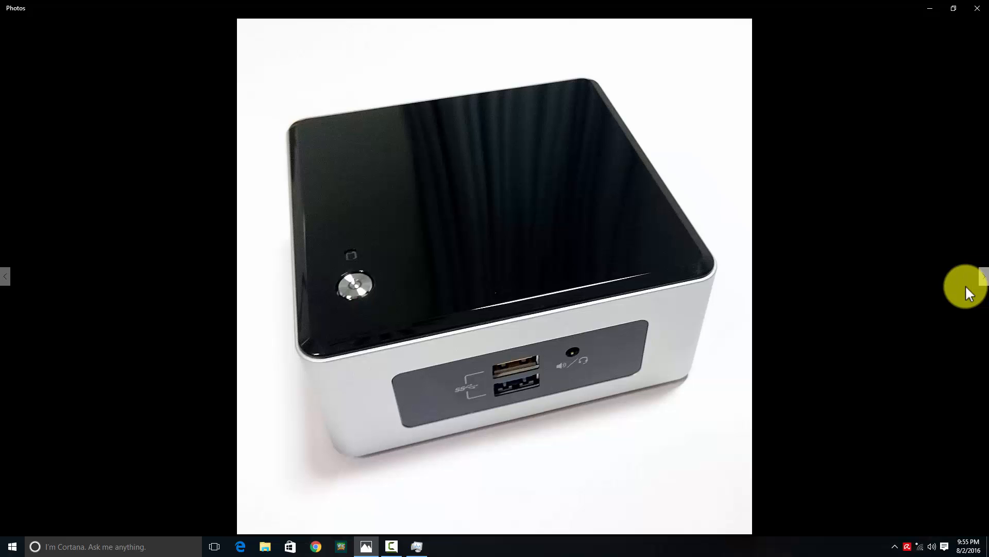